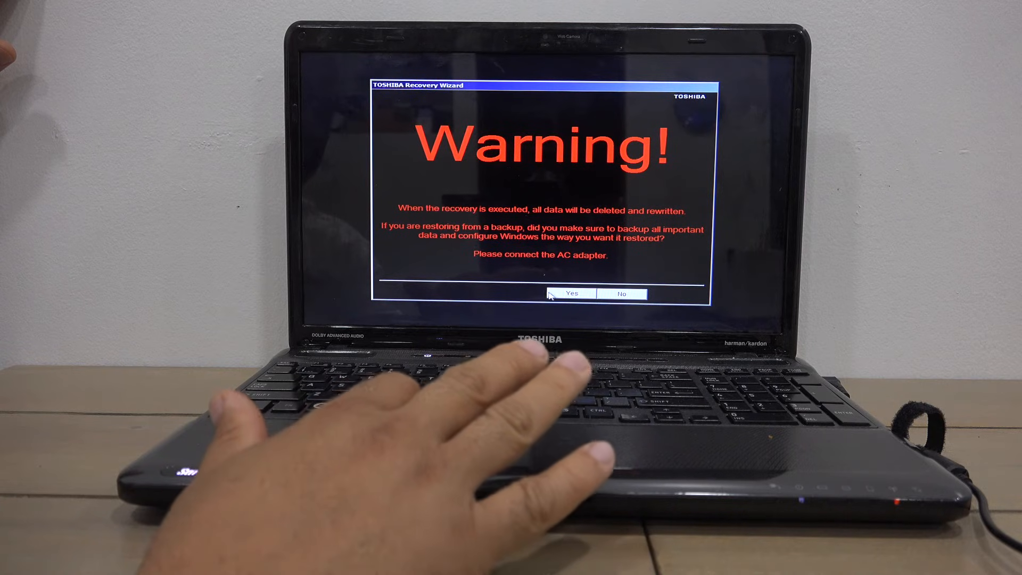
# Step: Accept the data-deletion warning so the recovery can continue
pyautogui.click(569, 293)
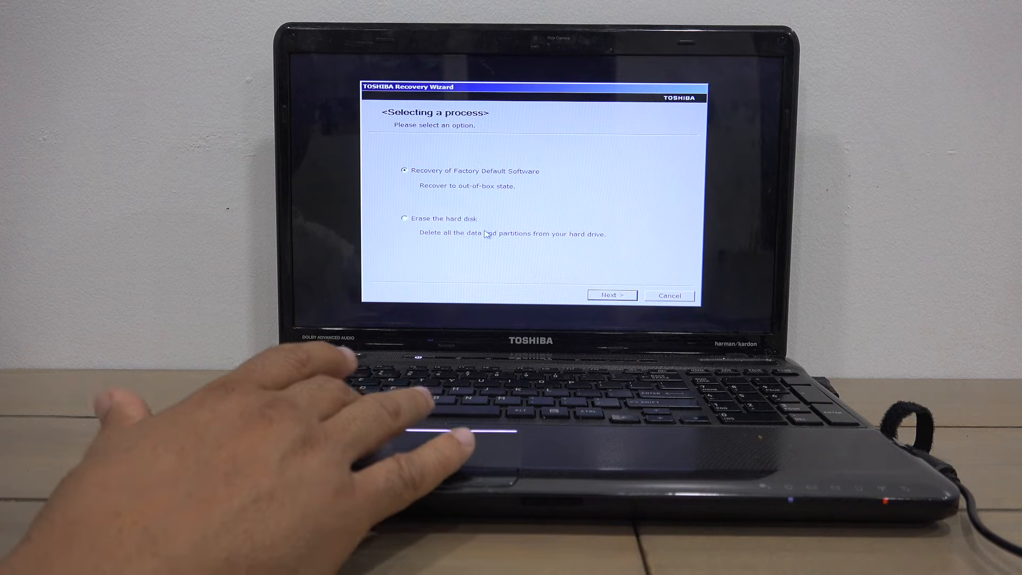
pyautogui.moveTo(600, 308)
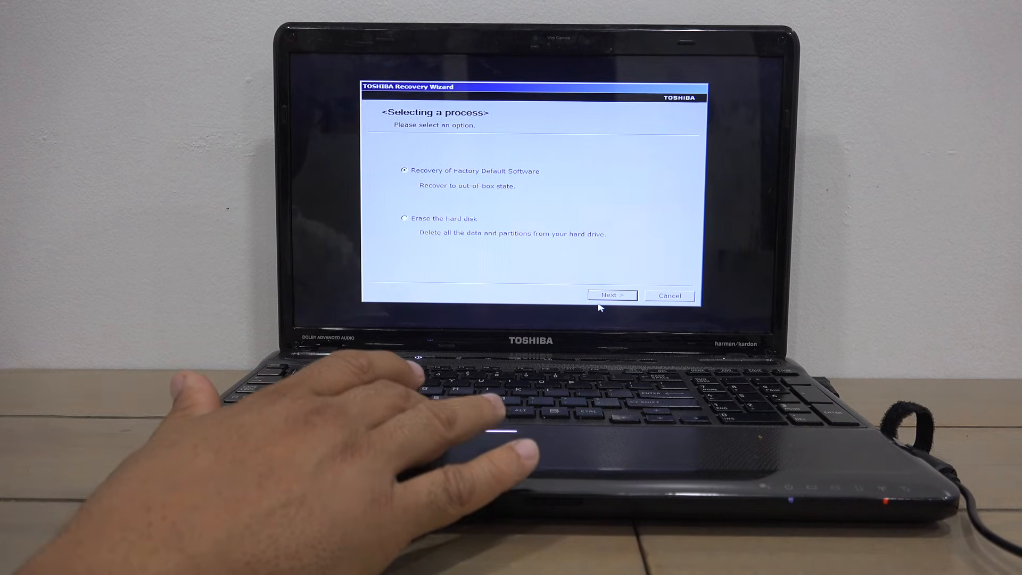
# Step: Confirm Recovery of Factory Default Software and start the partition initialization
pyautogui.click(611, 295)
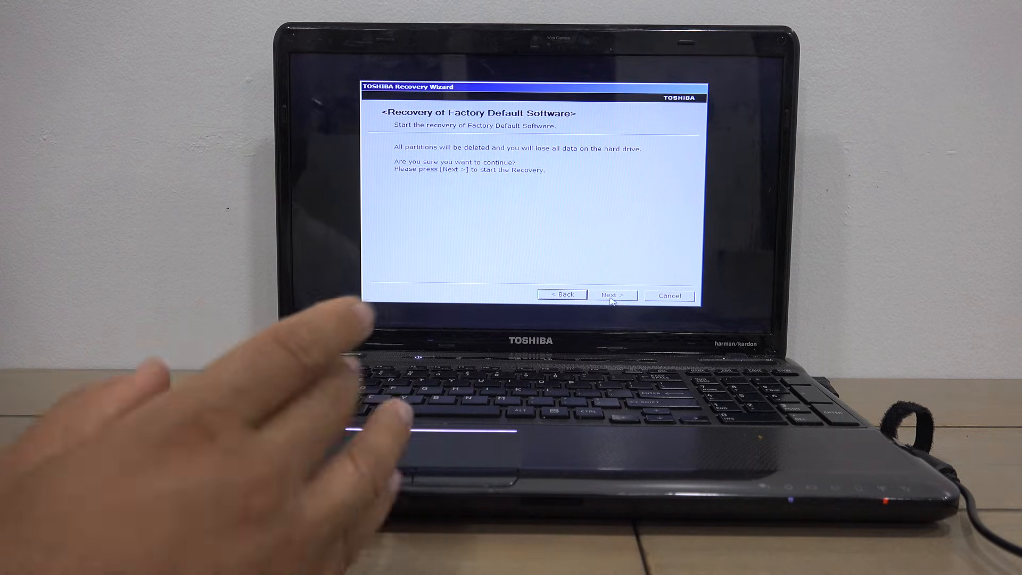
pyautogui.click(612, 294)
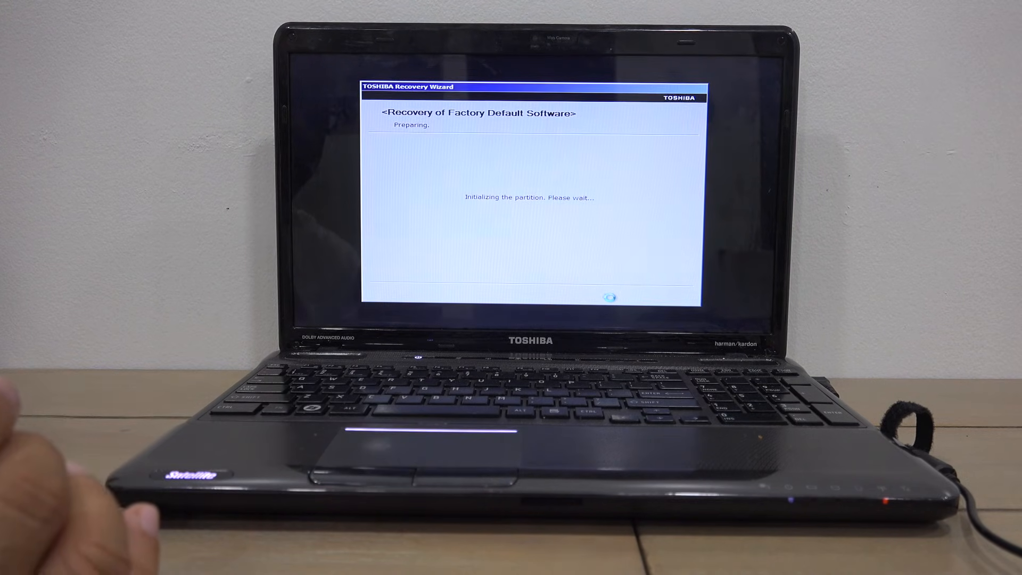